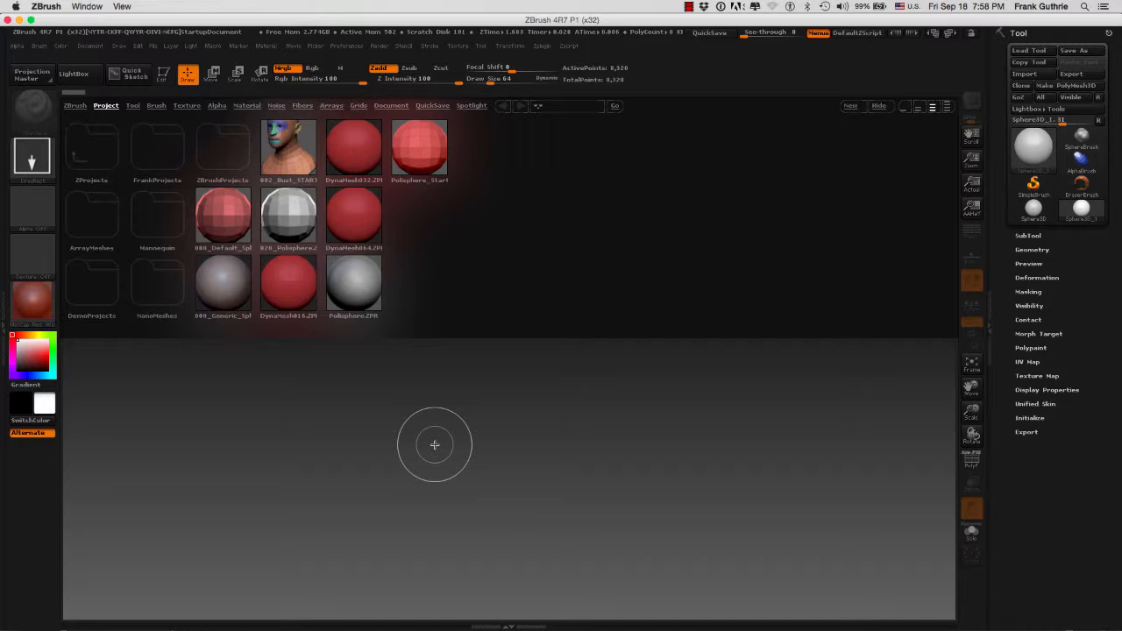
pyautogui.moveTo(430, 449)
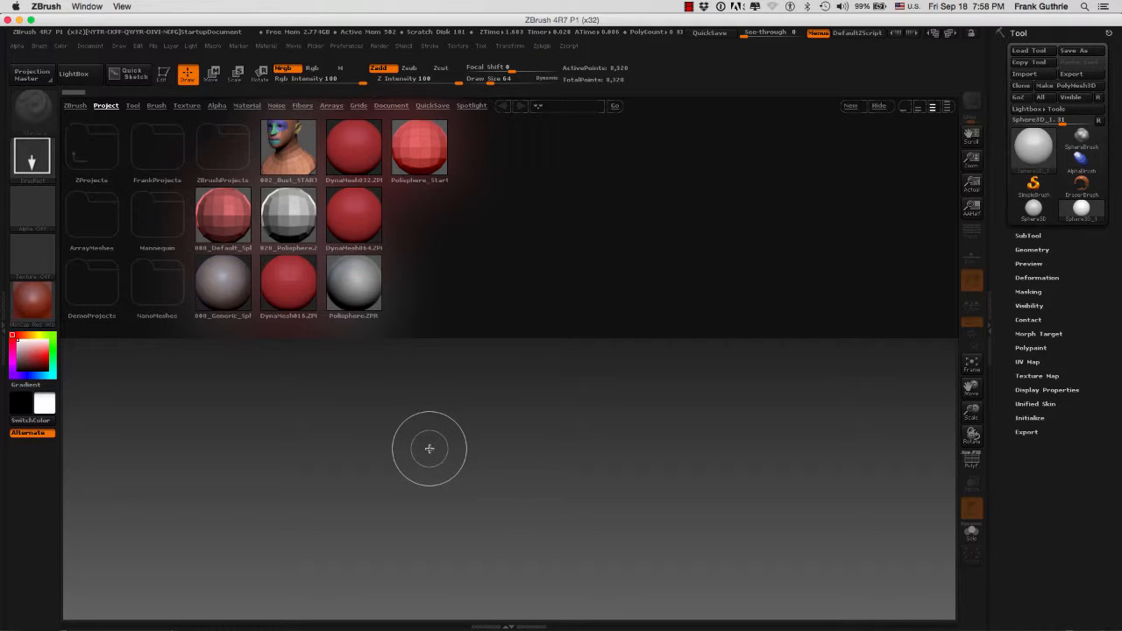
pyautogui.moveTo(285, 434)
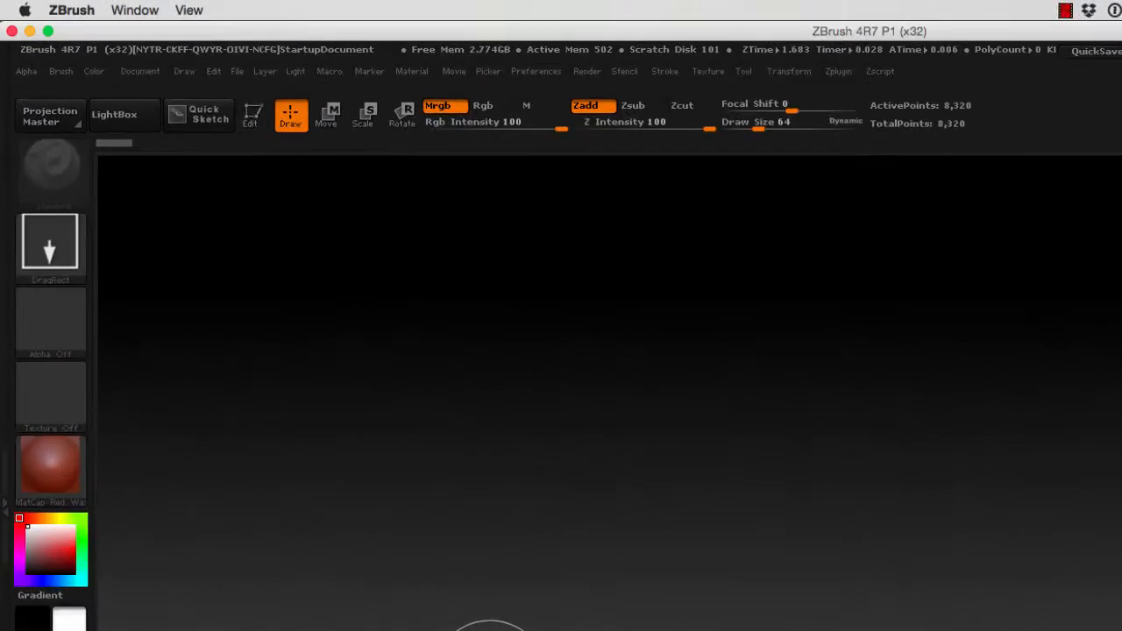
pyautogui.moveTo(149, 140)
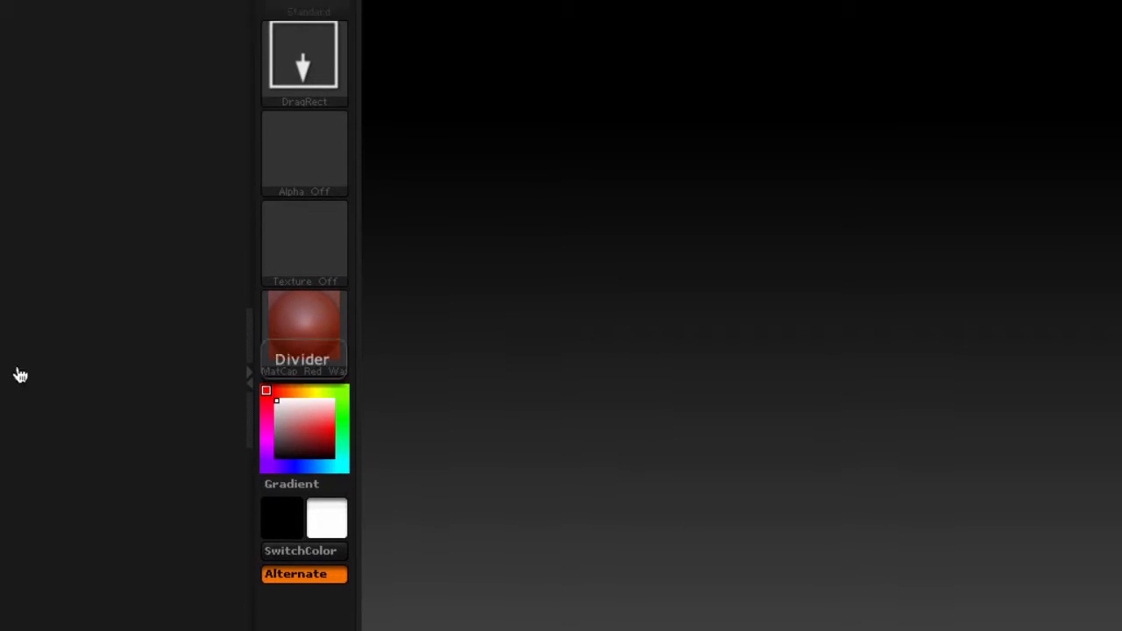
# Open the Document palette to reach the Back colour swatch
pyautogui.click(412, 86)
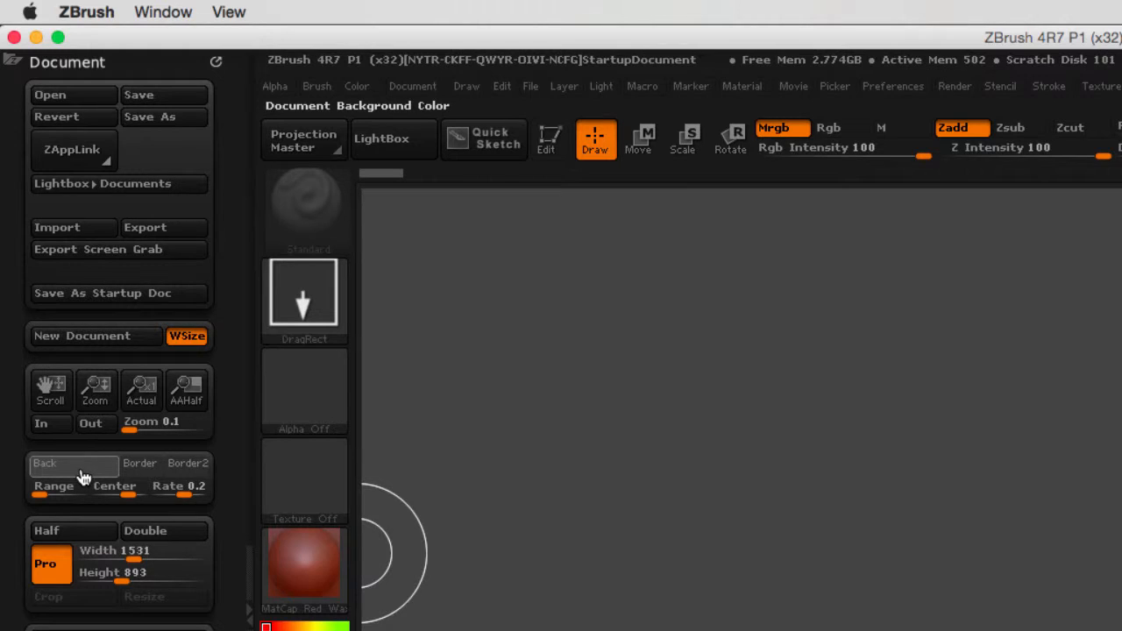
pyautogui.moveTo(101, 417)
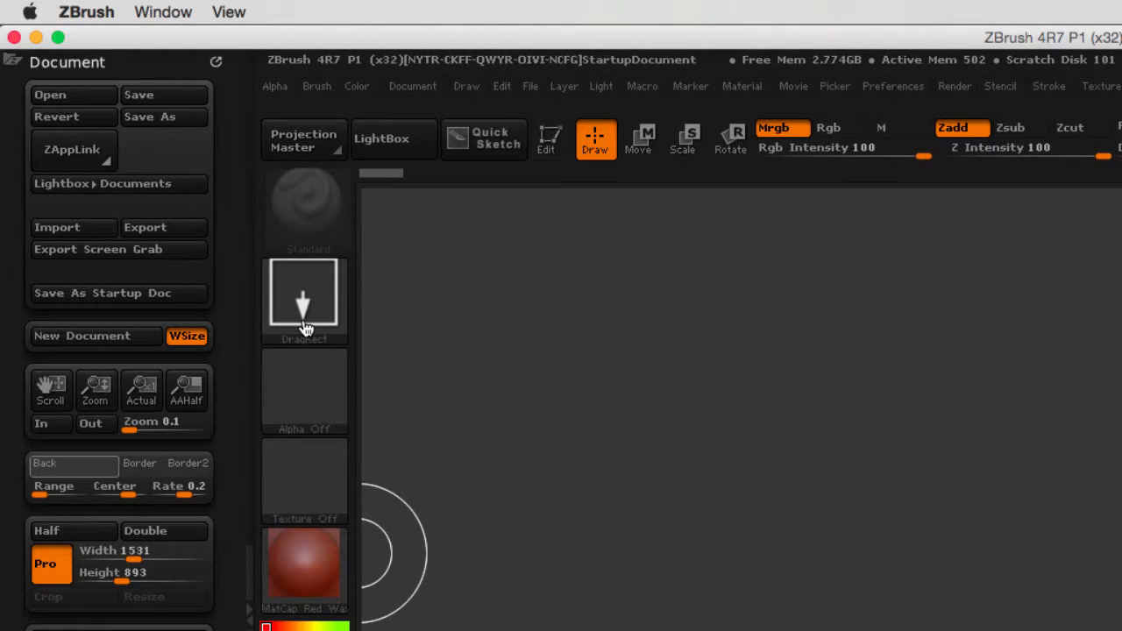
pyautogui.moveTo(305, 441)
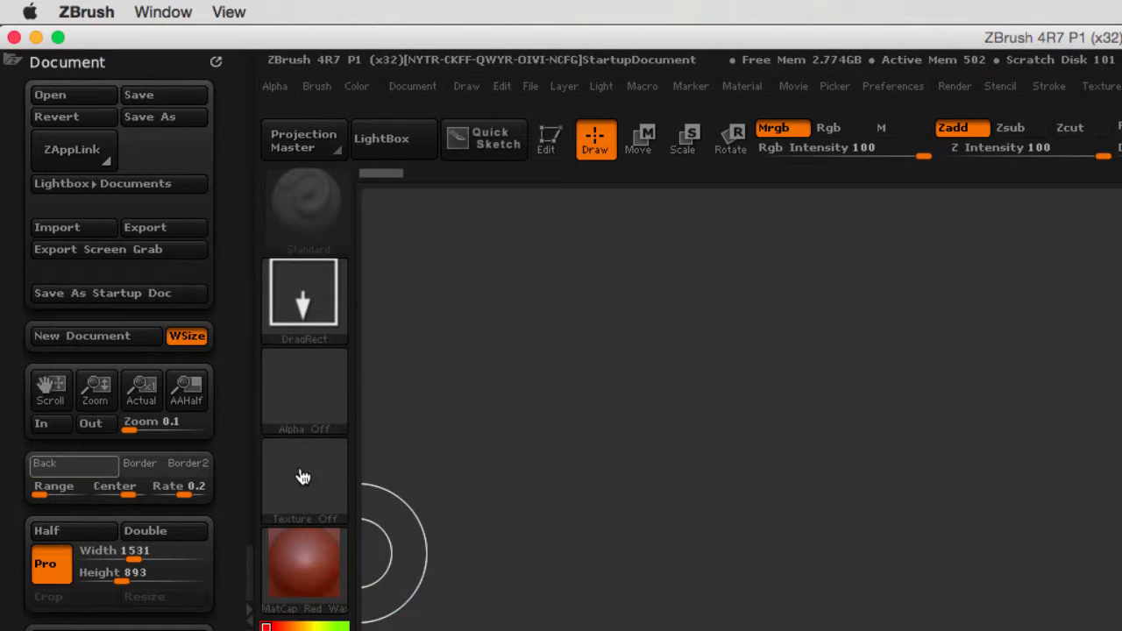
pyautogui.moveTo(308, 392)
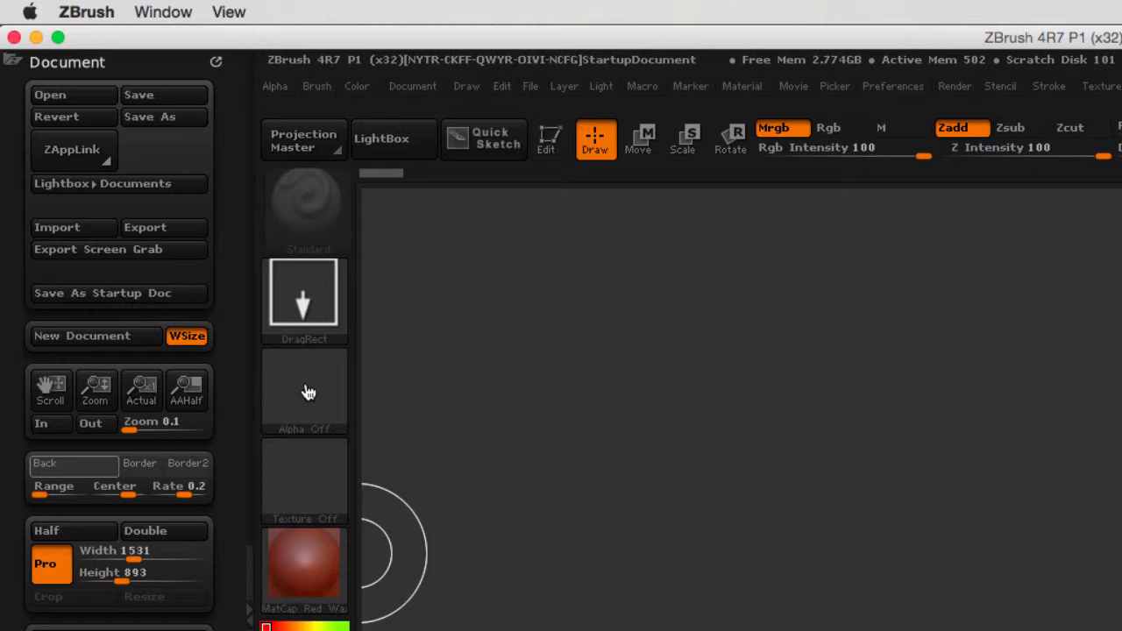
pyautogui.moveTo(308, 457)
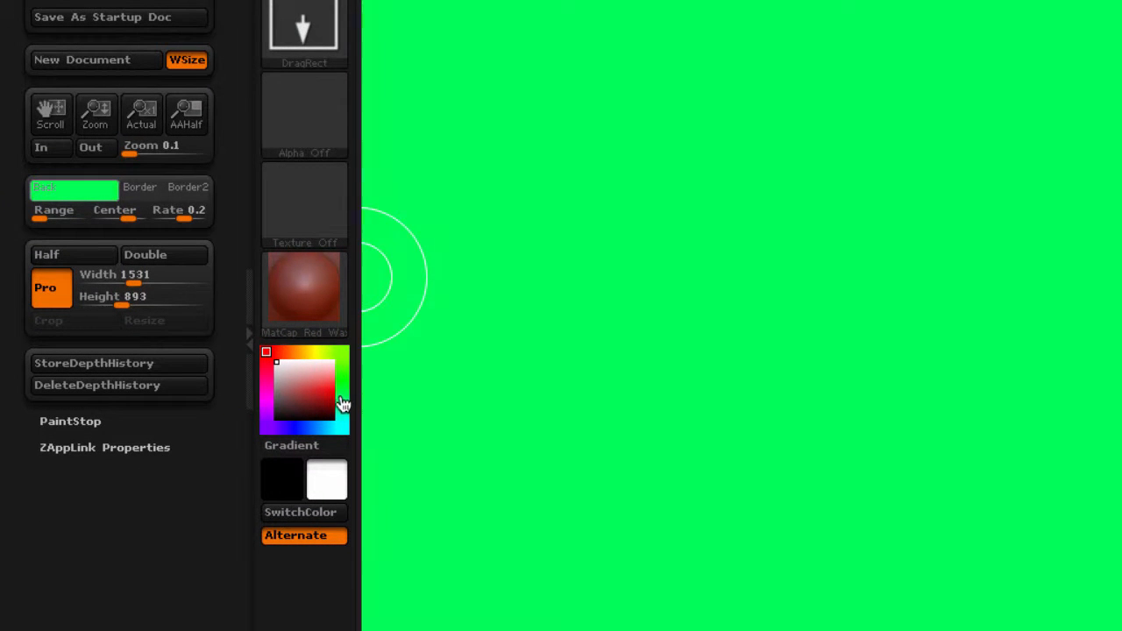
# Pick a neutral gray from the canvas as the flat document background
pyautogui.click(318, 418)
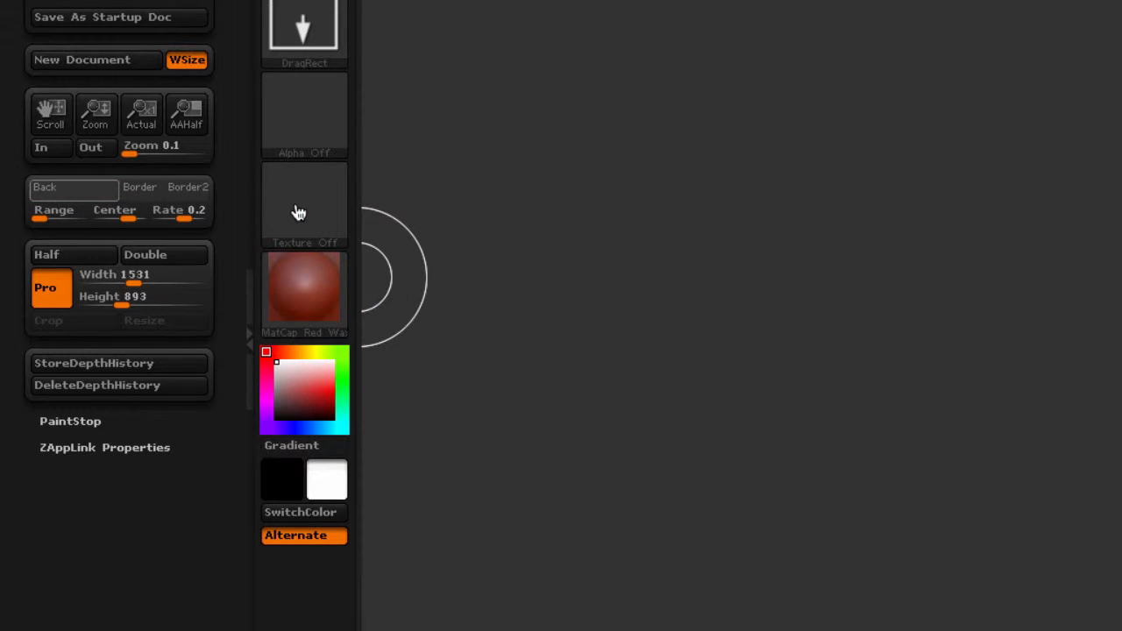
pyautogui.moveTo(304, 206)
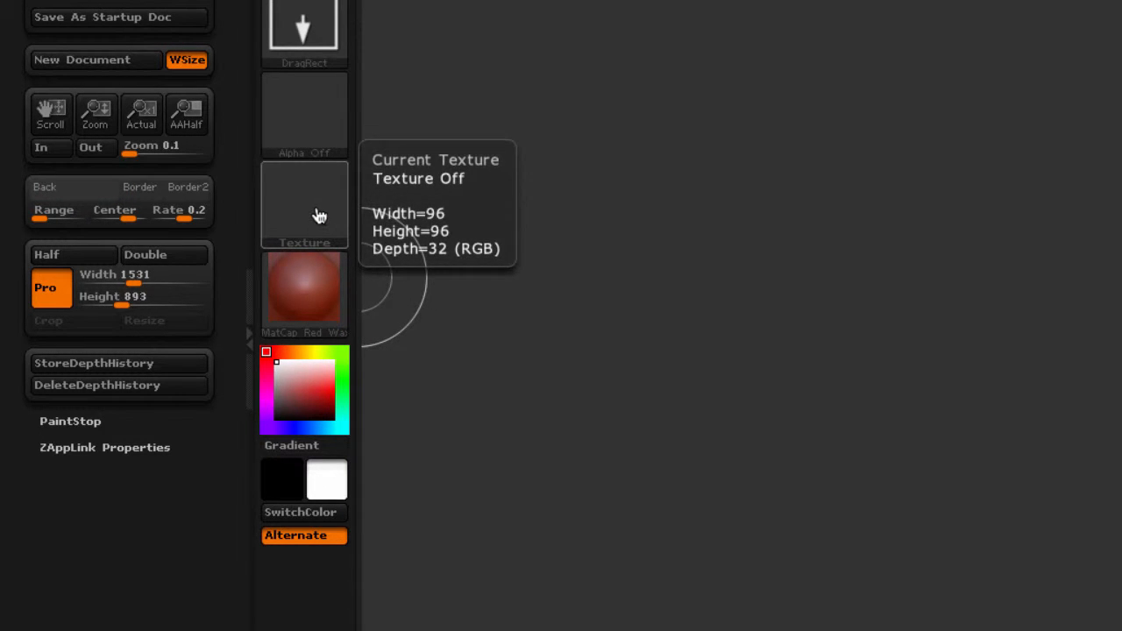
pyautogui.moveTo(312, 222)
pyautogui.write('31')
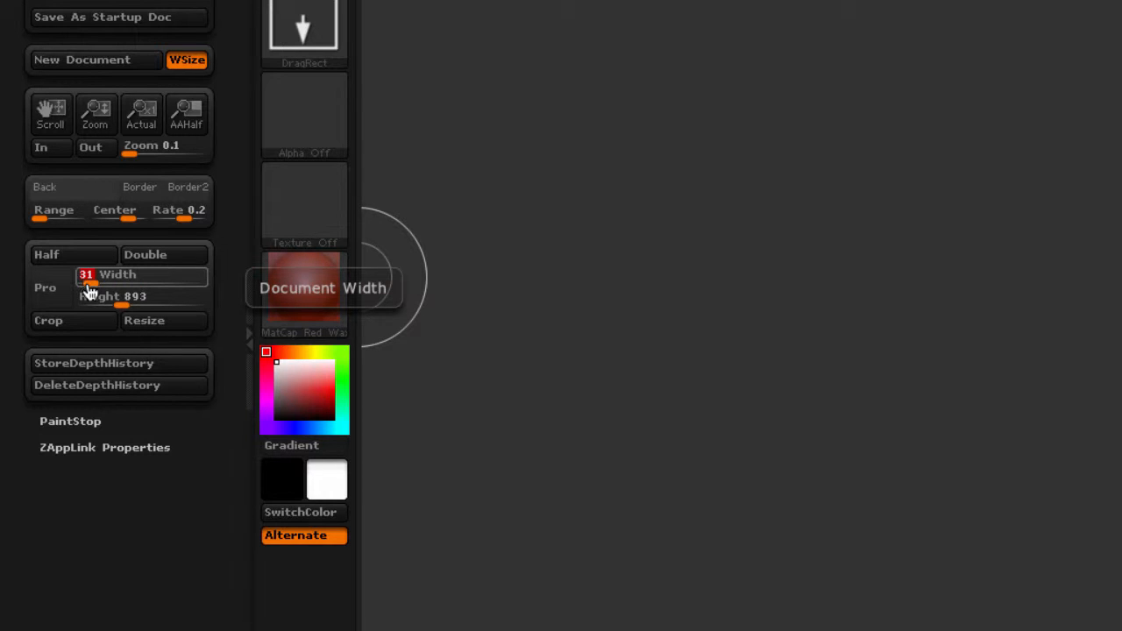
pyautogui.moveTo(87, 297)
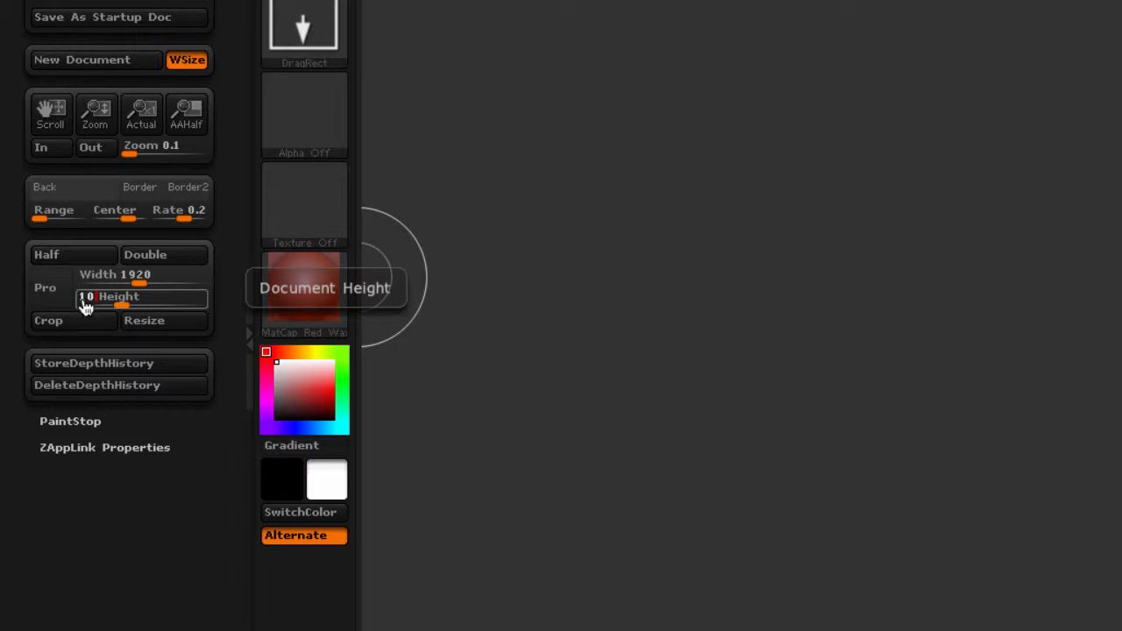
# Enter 1080 as the document height, with width at 1920
pyautogui.write('1080')
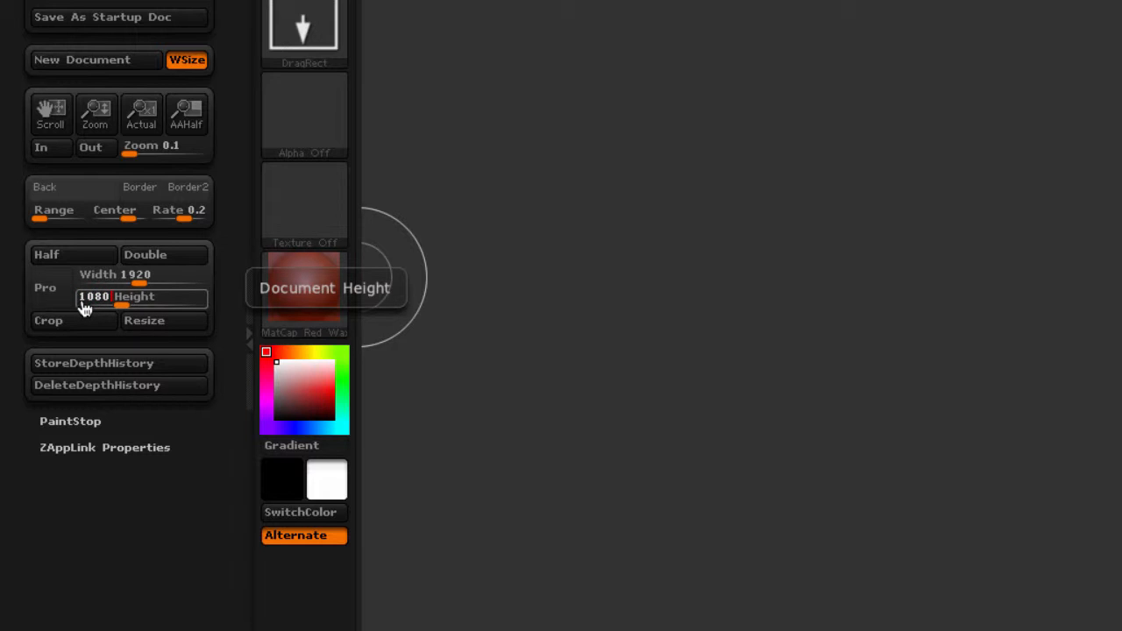
pyautogui.moveTo(154, 328)
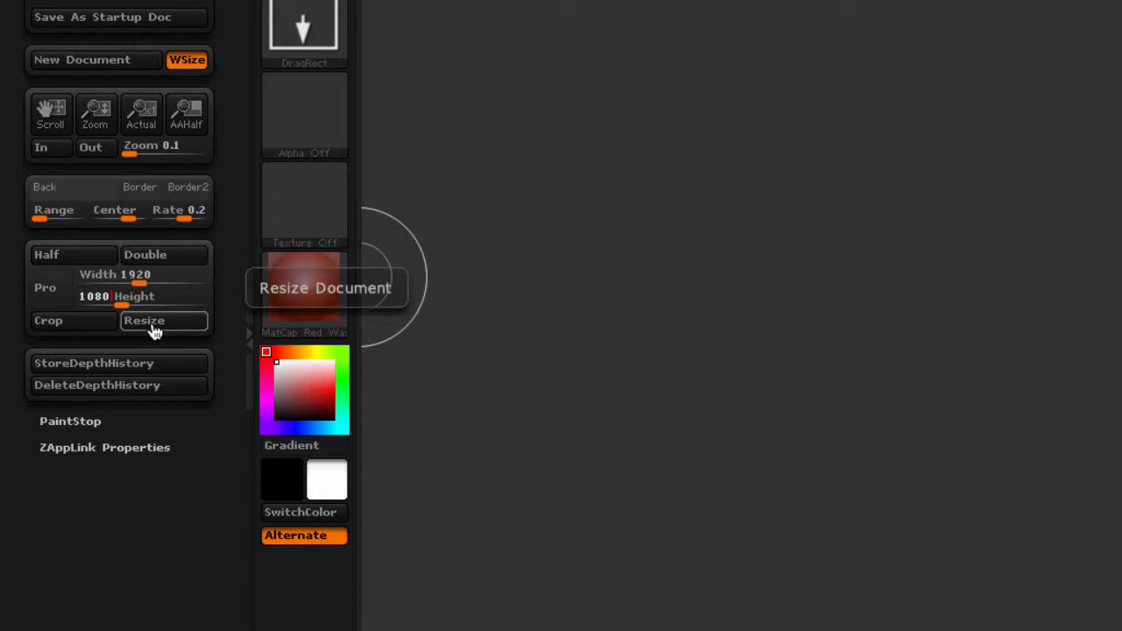
# Resize the document to 1920×1080 and confirm the non-undoable resize
pyautogui.click(144, 320)
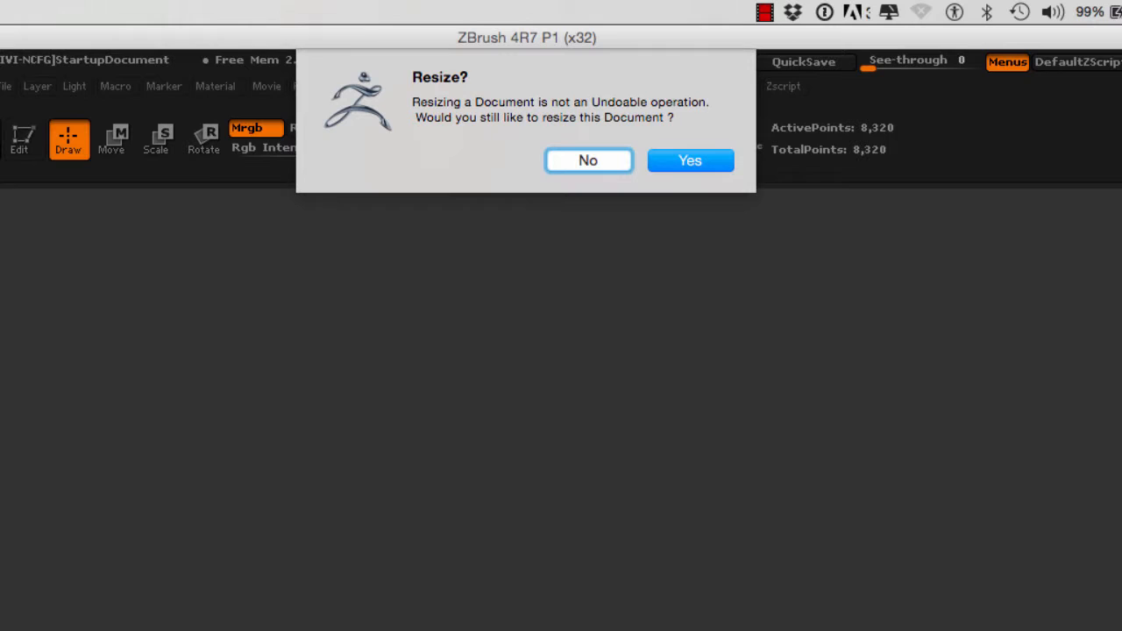
pyautogui.click(690, 161)
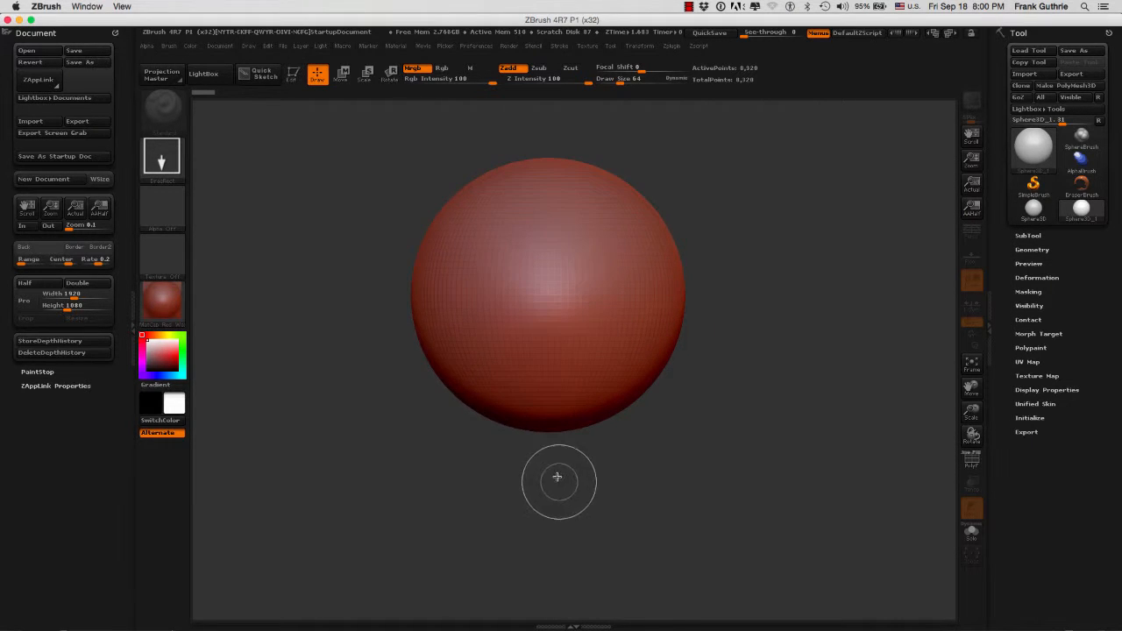
# Switch the red sphere into Edit mode on the canvas
pyautogui.click(294, 73)
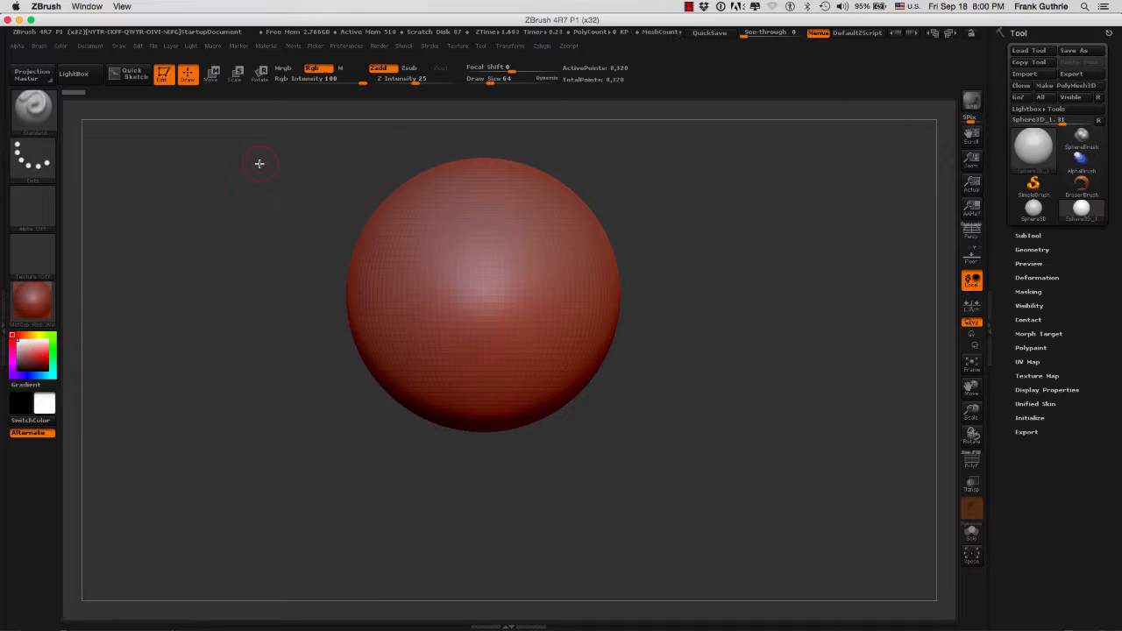
pyautogui.moveTo(517, 142)
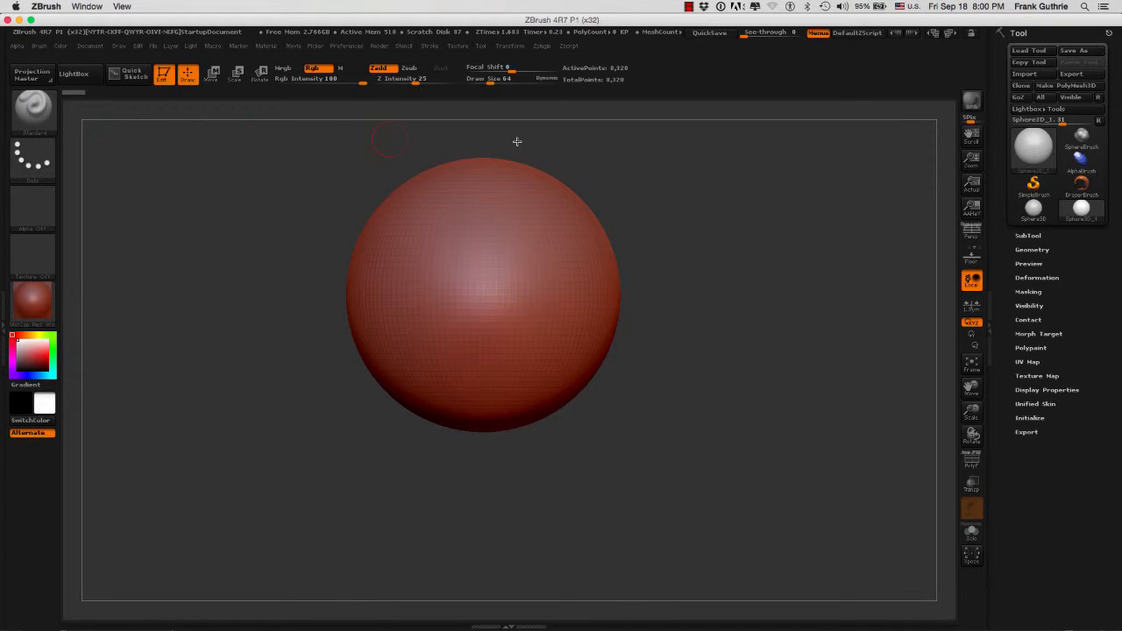
pyautogui.moveTo(728, 430)
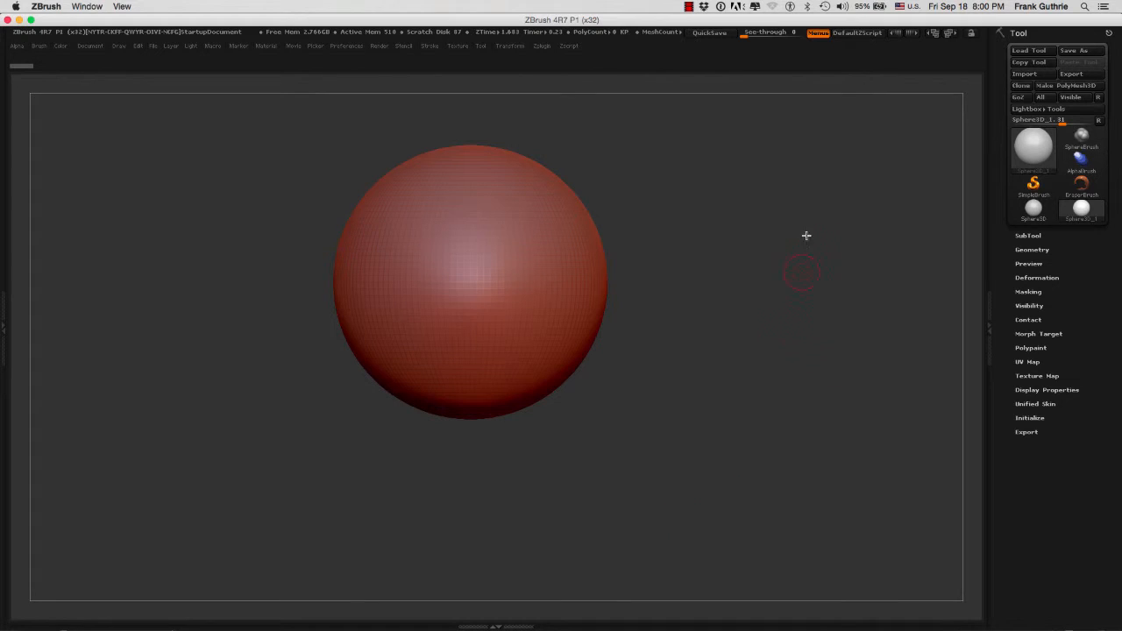
pyautogui.moveTo(745, 484)
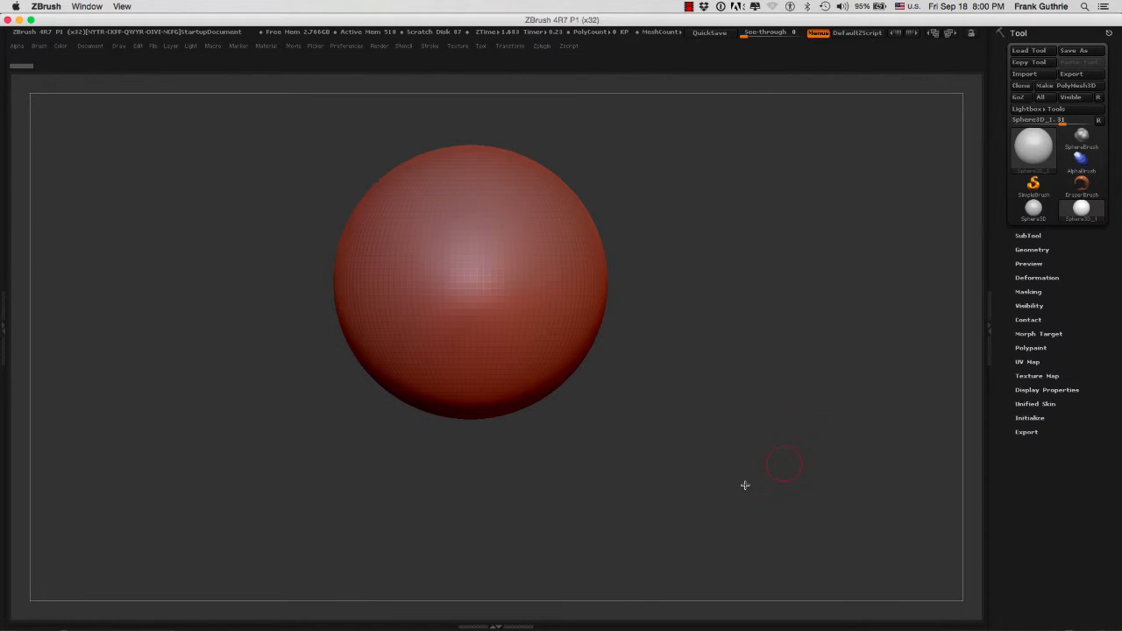
# Hide the palettes and trays with Tab, then show them again
pyautogui.press('tab')
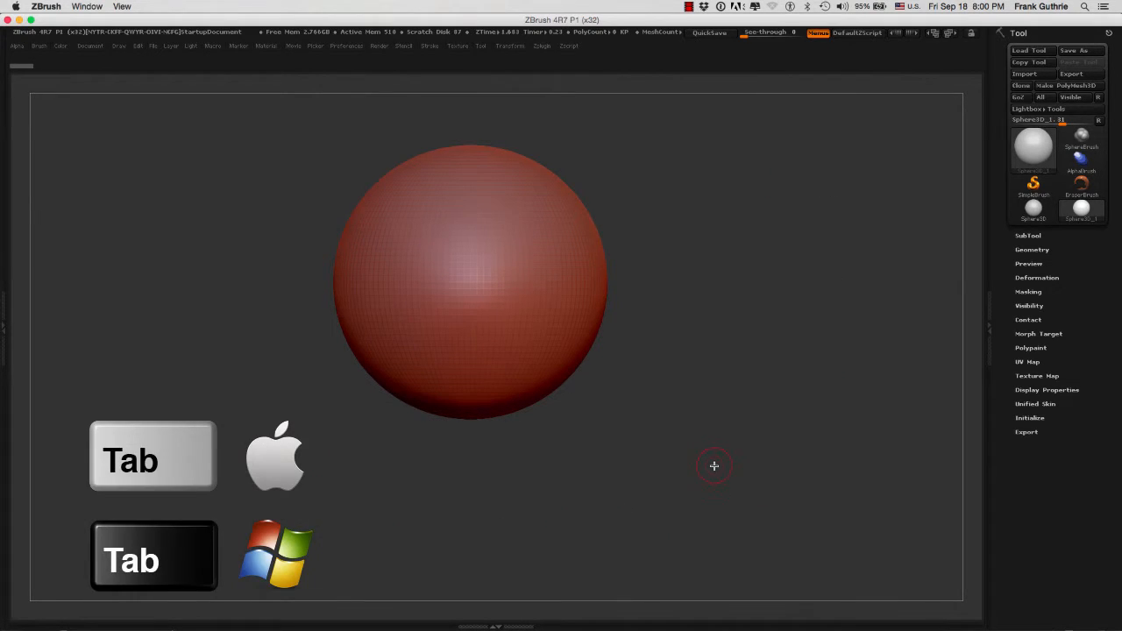
pyautogui.press('Tab')
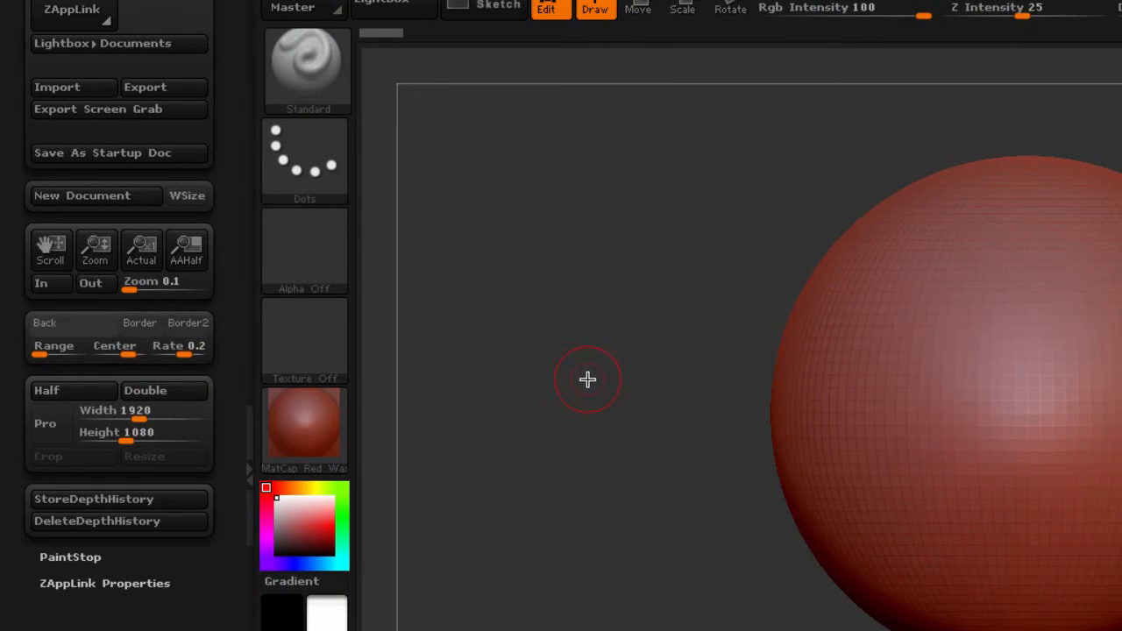
pyautogui.moveTo(586, 396)
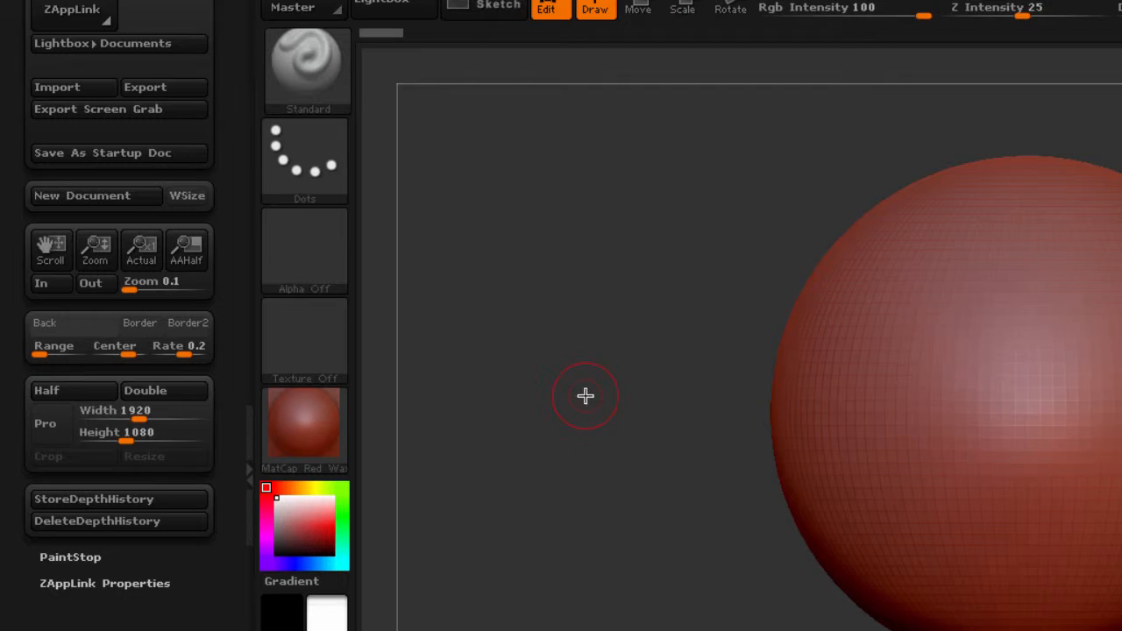
pyautogui.moveTo(648, 245)
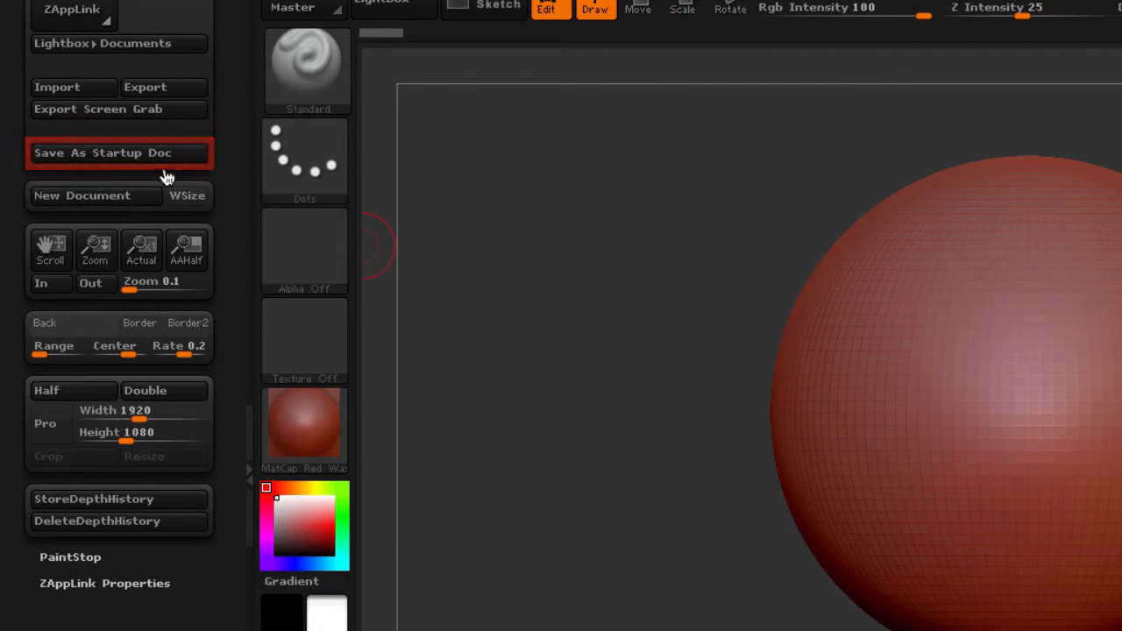
pyautogui.moveTo(118, 152)
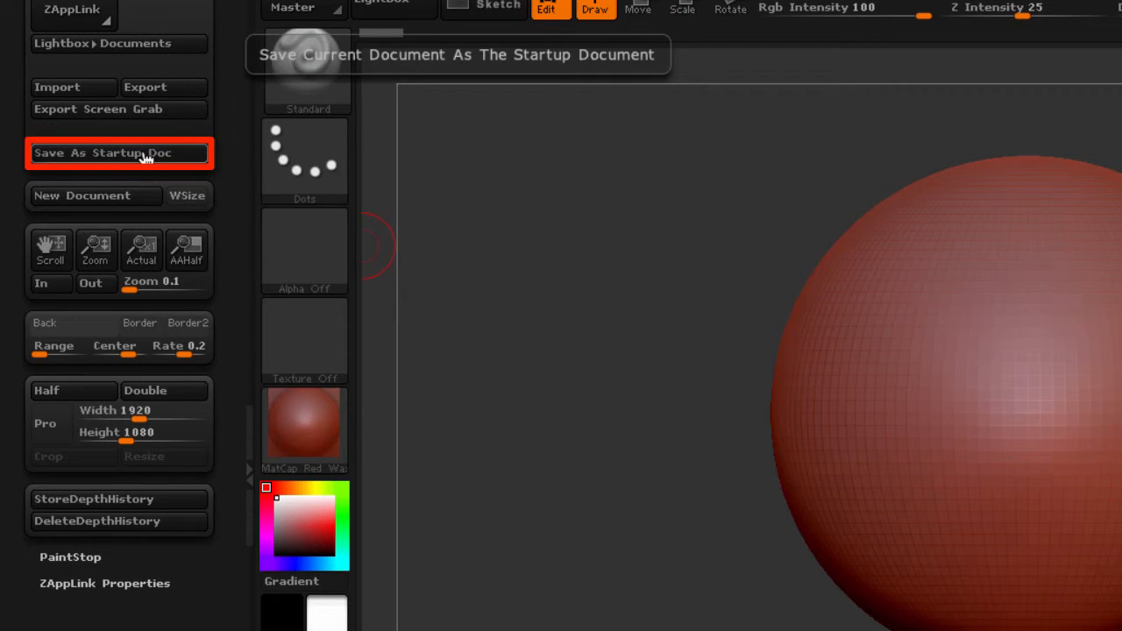
# Store the current document via Document > Save As Startup Doc
pyautogui.click(119, 152)
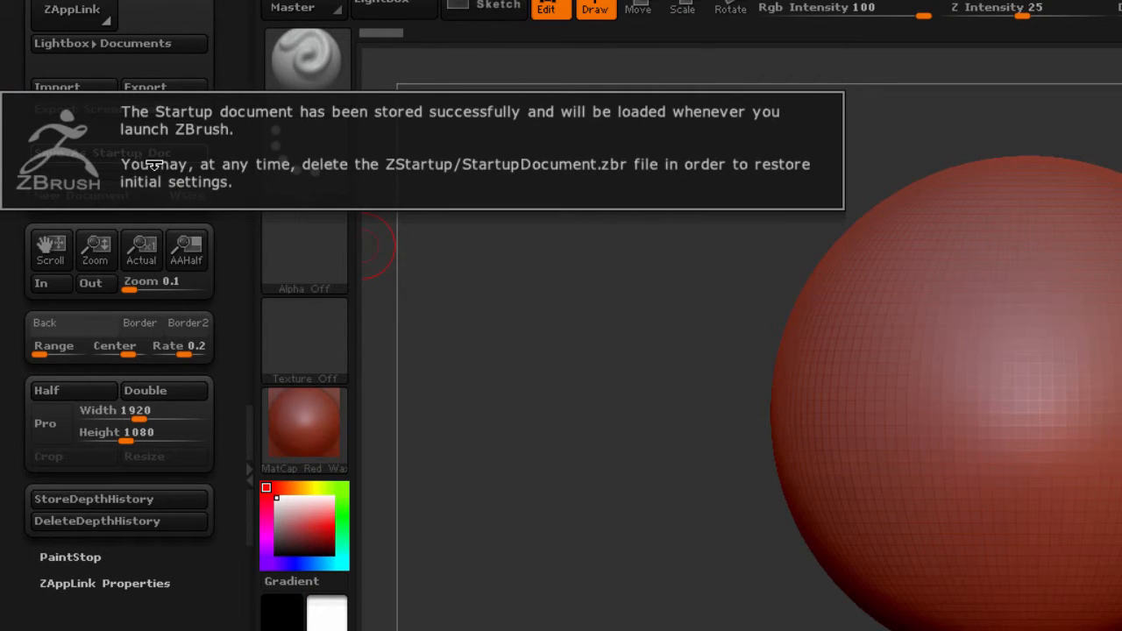
pyautogui.moveTo(151, 169)
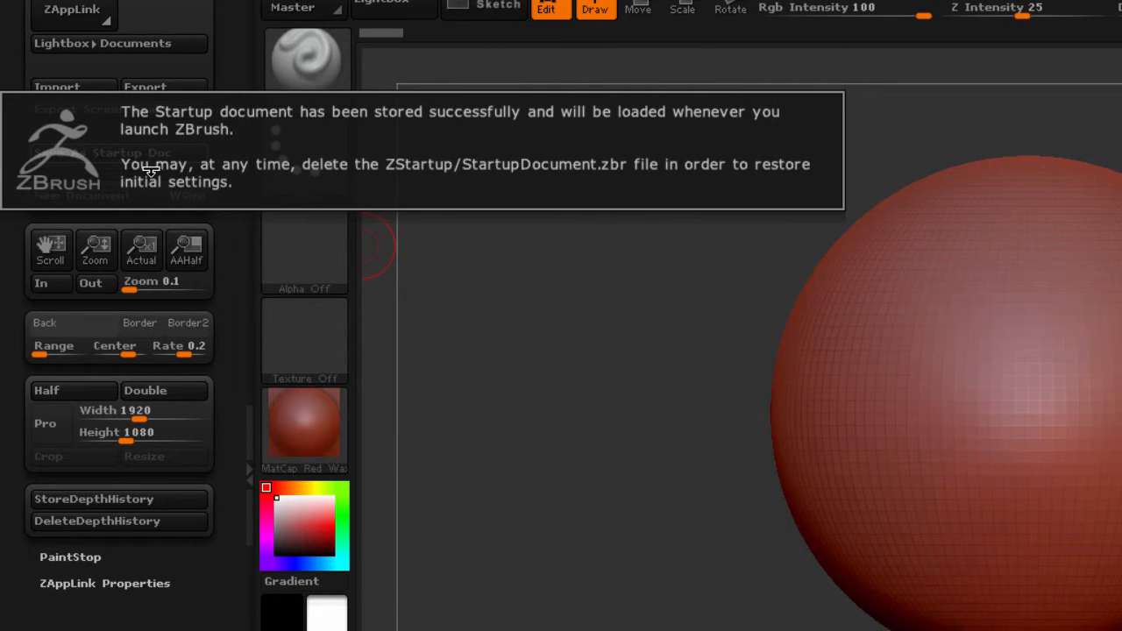